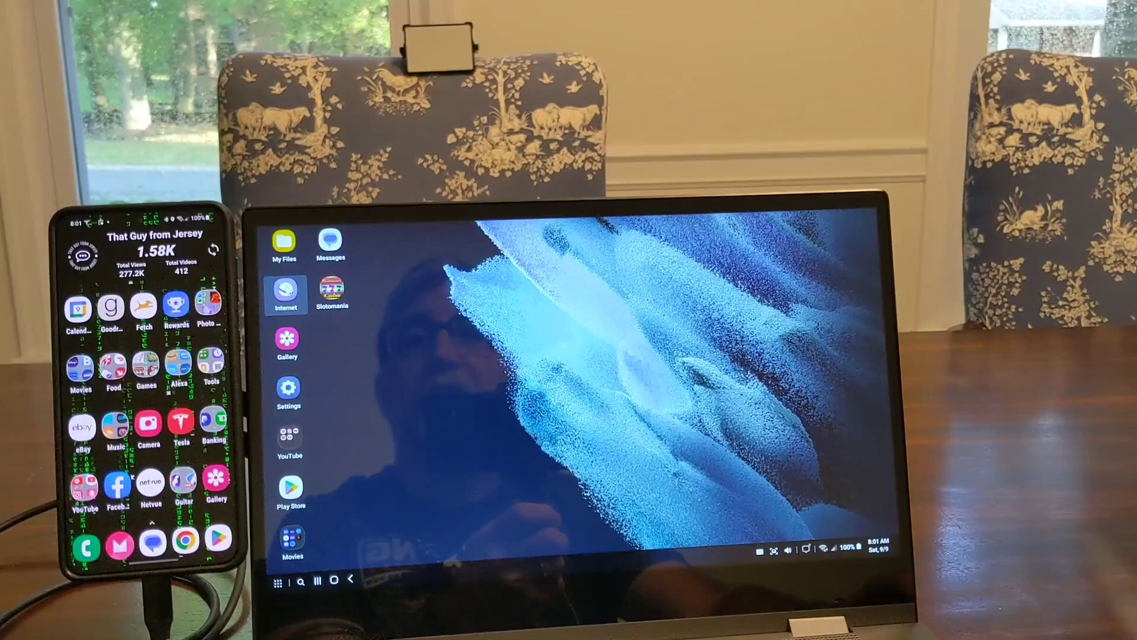
Step: Show the full list of installed apps and page forward past the first screen
left_click(286, 291)
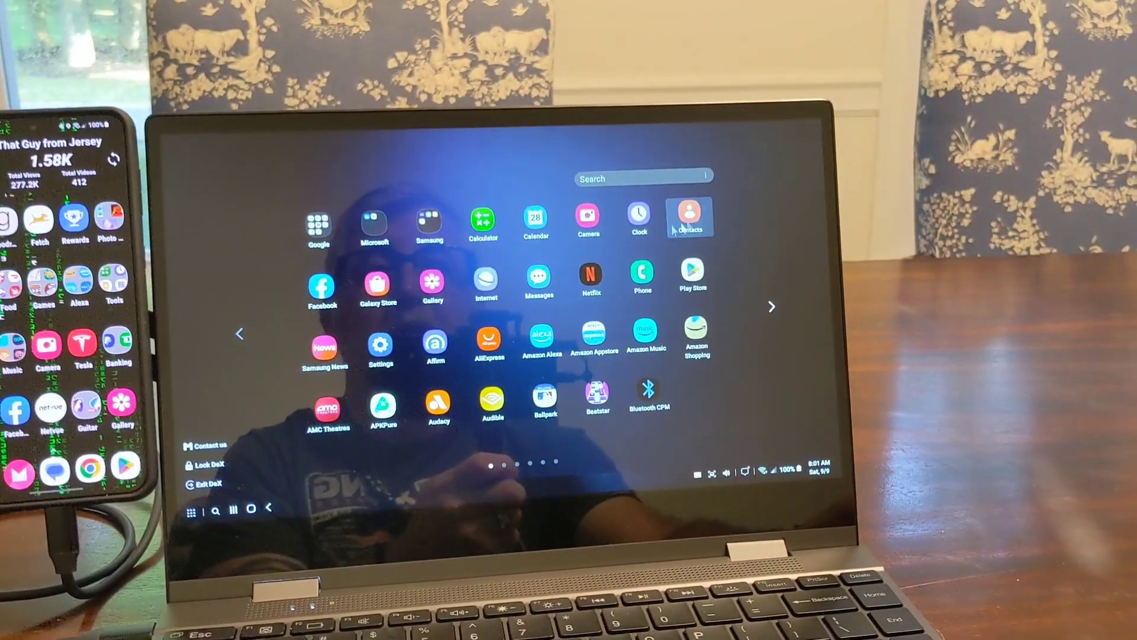
left_click(772, 307)
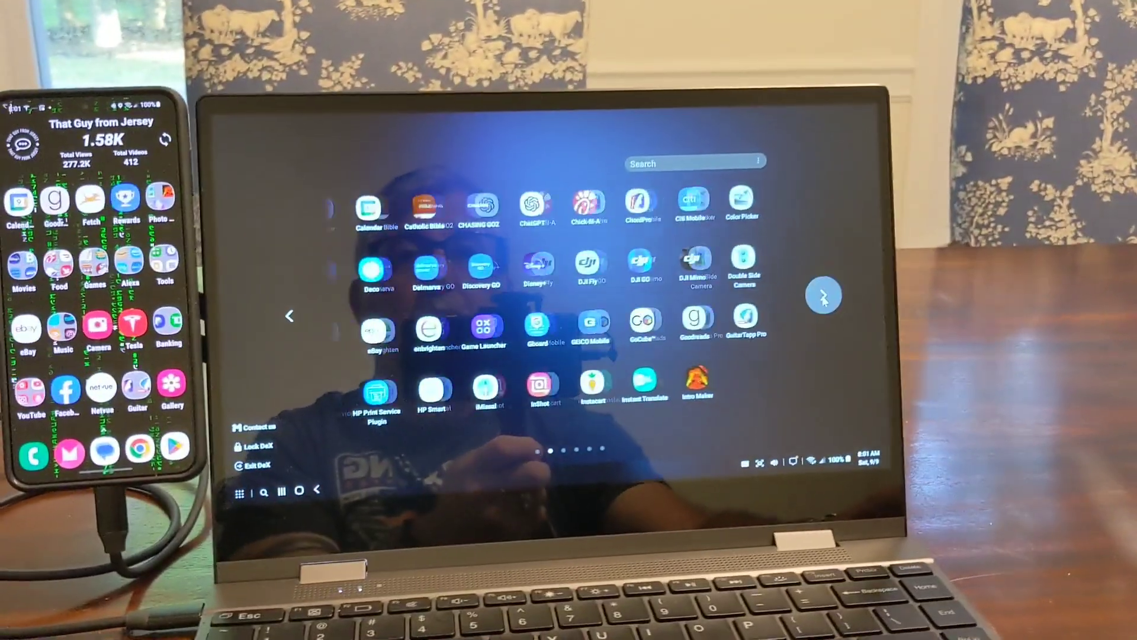
left_click(821, 295)
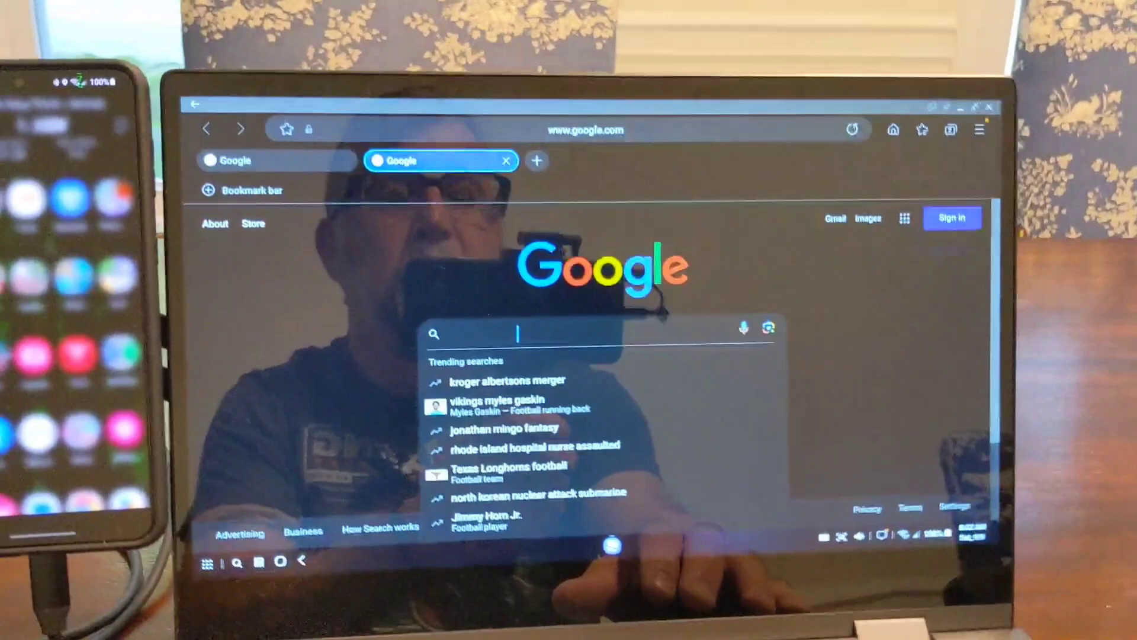
Step: Enter 'NEW' in the Google search box, then close the browser to return to the desktop
type("NEW")
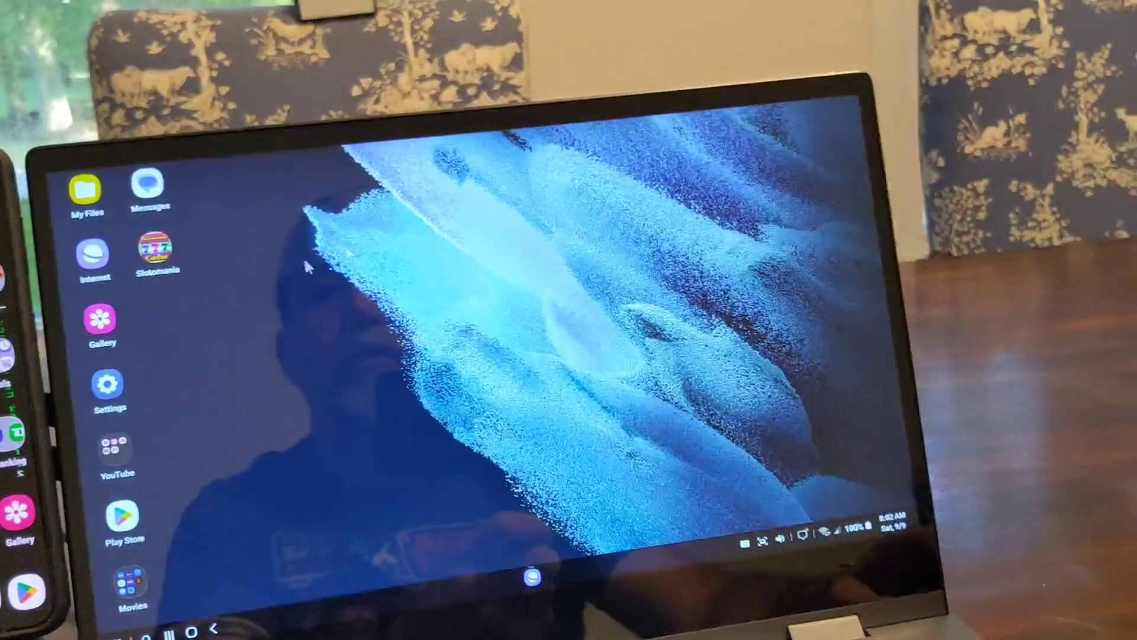
Step: Bring up the installed-apps list to reach the page with Microsoft 365 (Office)
left_click(132, 585)
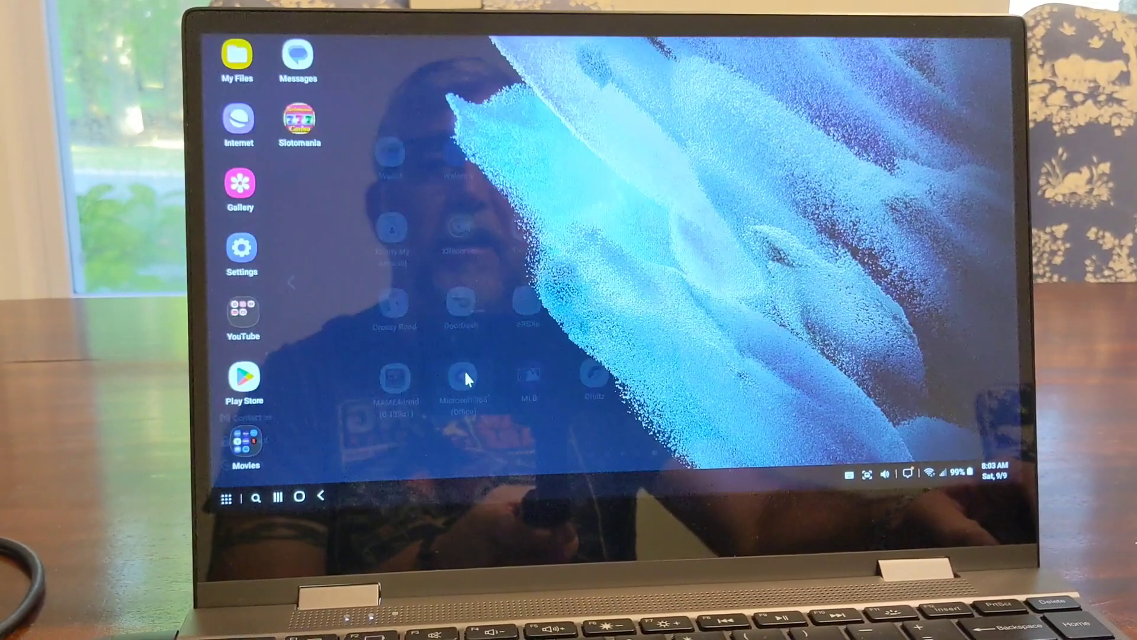
Step: Launch Microsoft 365 (Office), filter to Word documents (none listed), then close the app
left_click(462, 386)
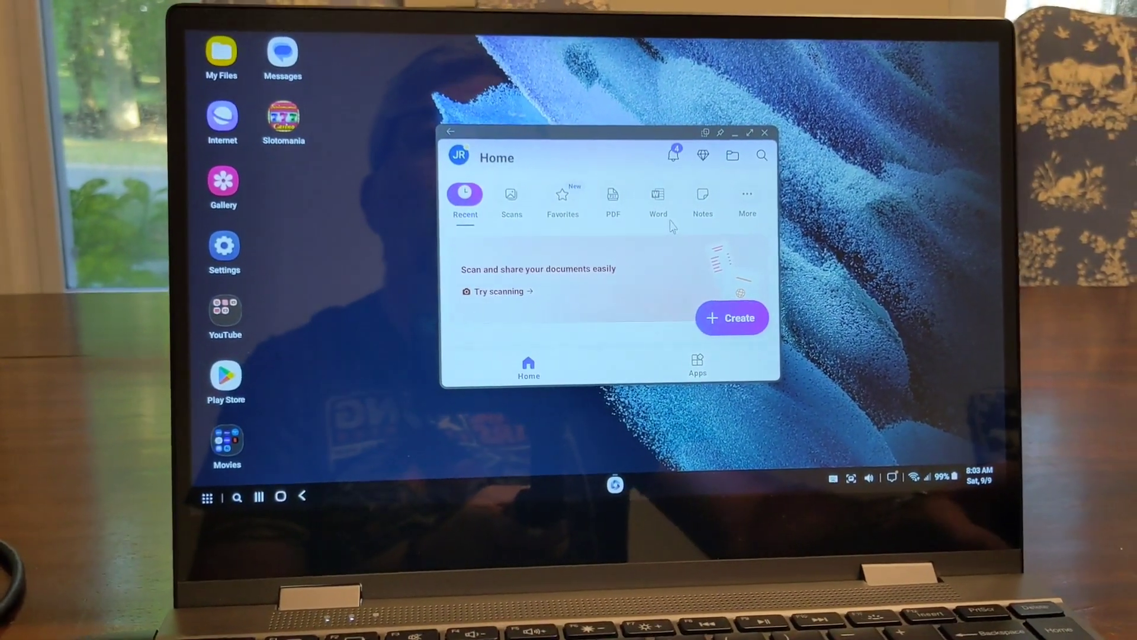
left_click(659, 196)
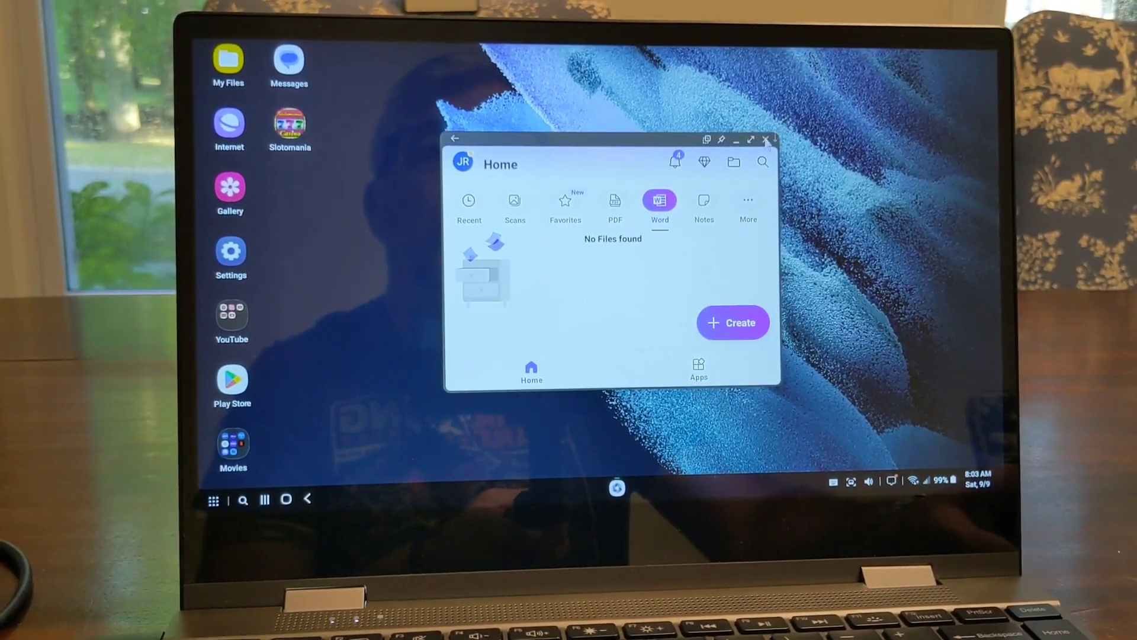
left_click(765, 140)
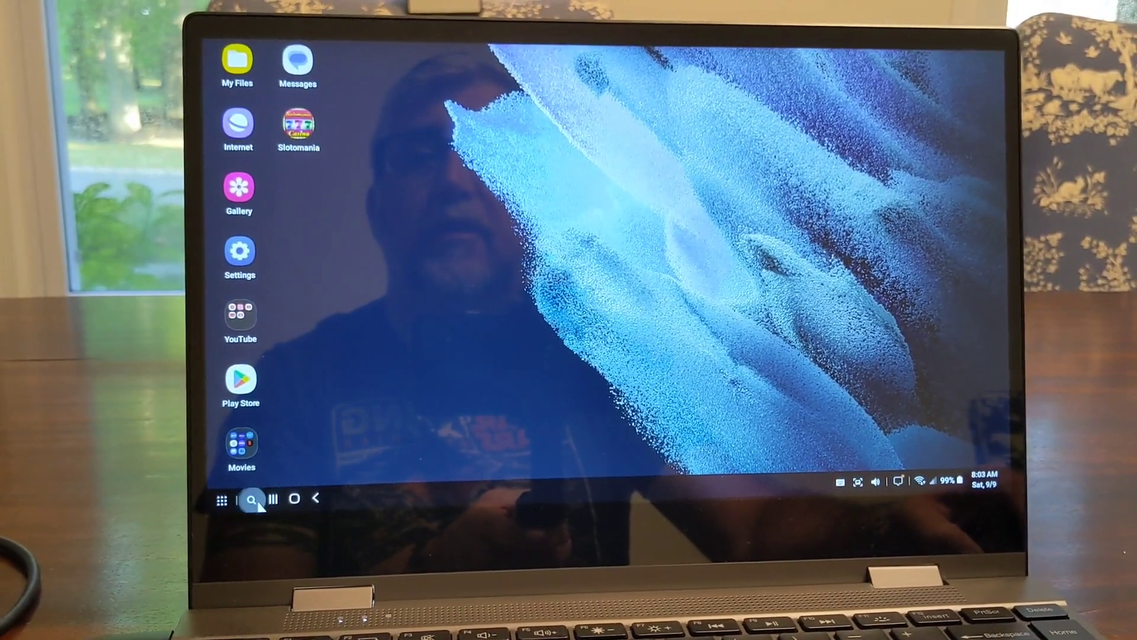
Step: Search the device for 'WORD' and choose a result such as Microsoft 365 (Office)
left_click(251, 500)
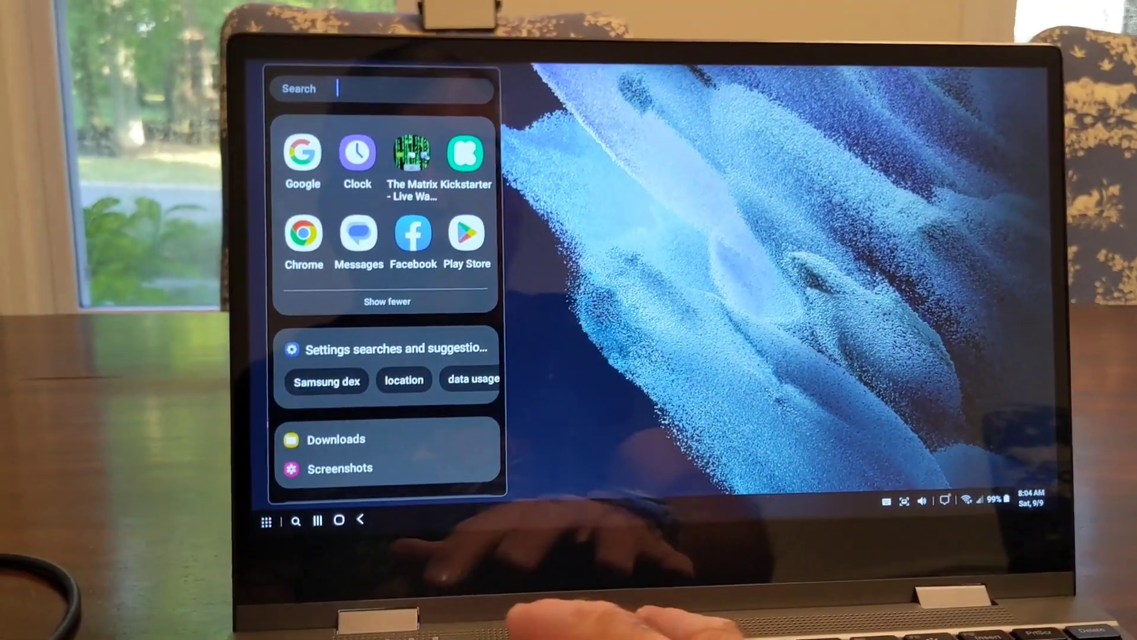
type("WORD")
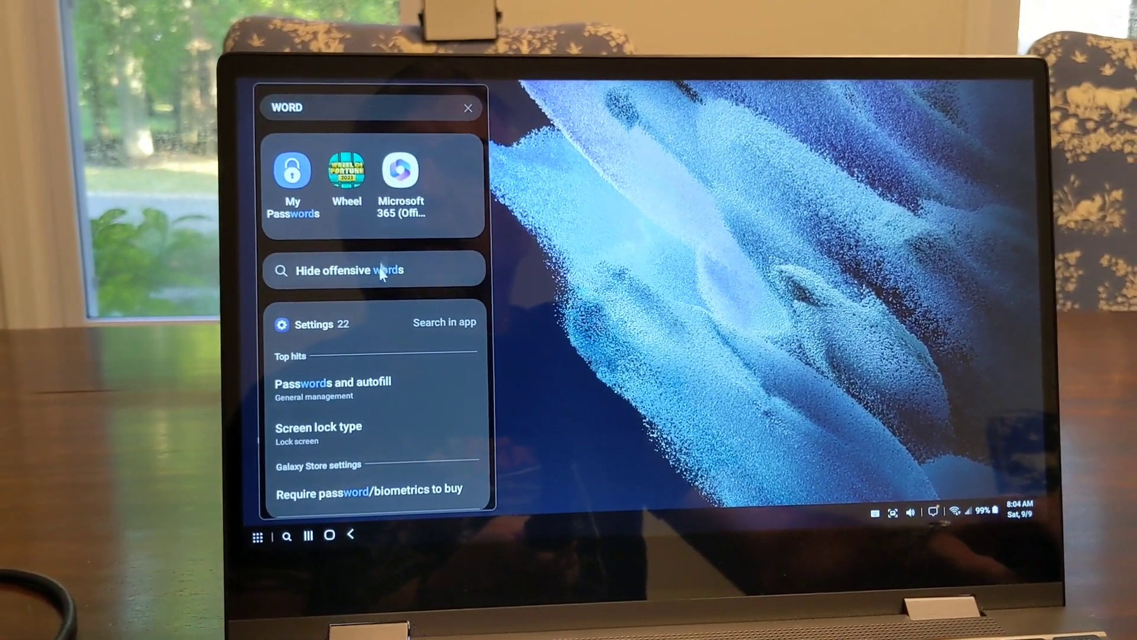
left_click(469, 108)
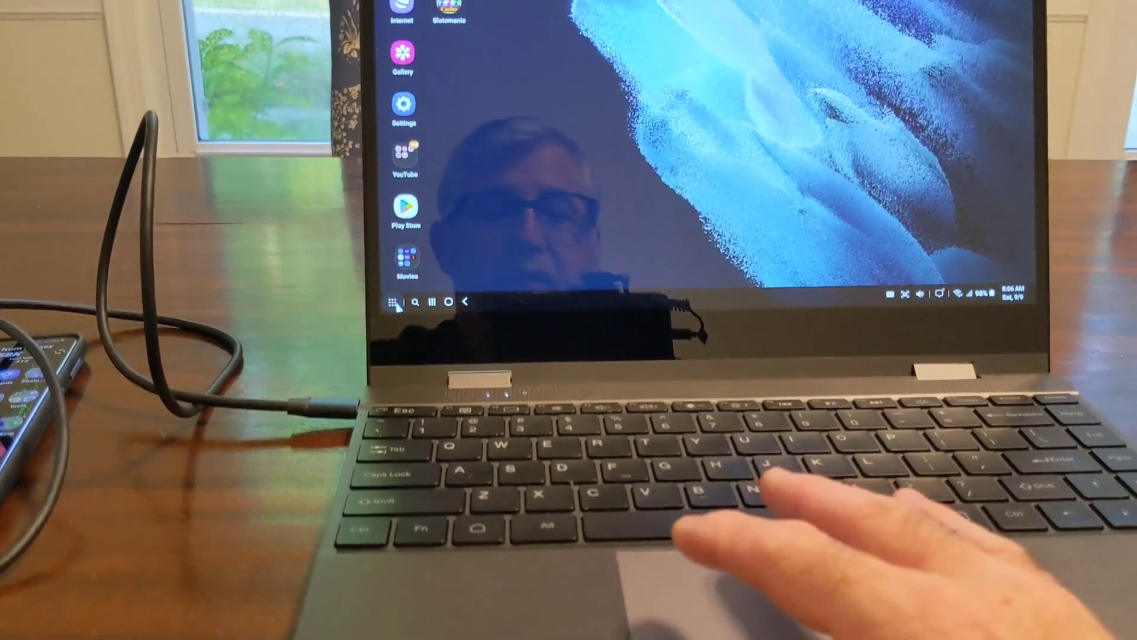
Step: Show the installed-apps list on the page containing Microsoft 365 (Office)
left_click(396, 303)
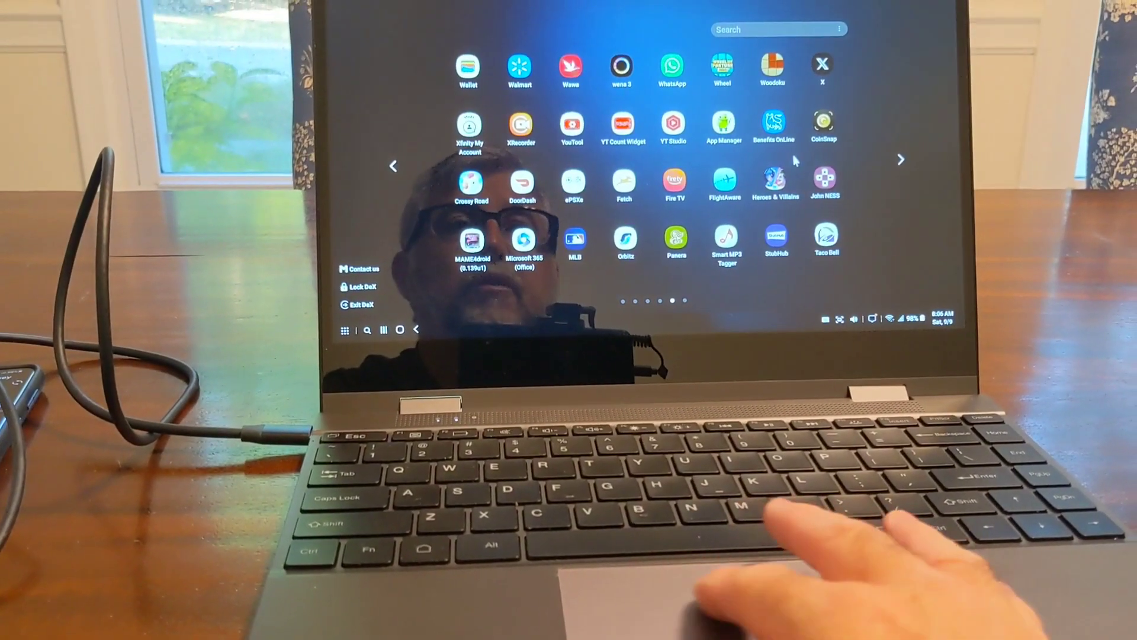